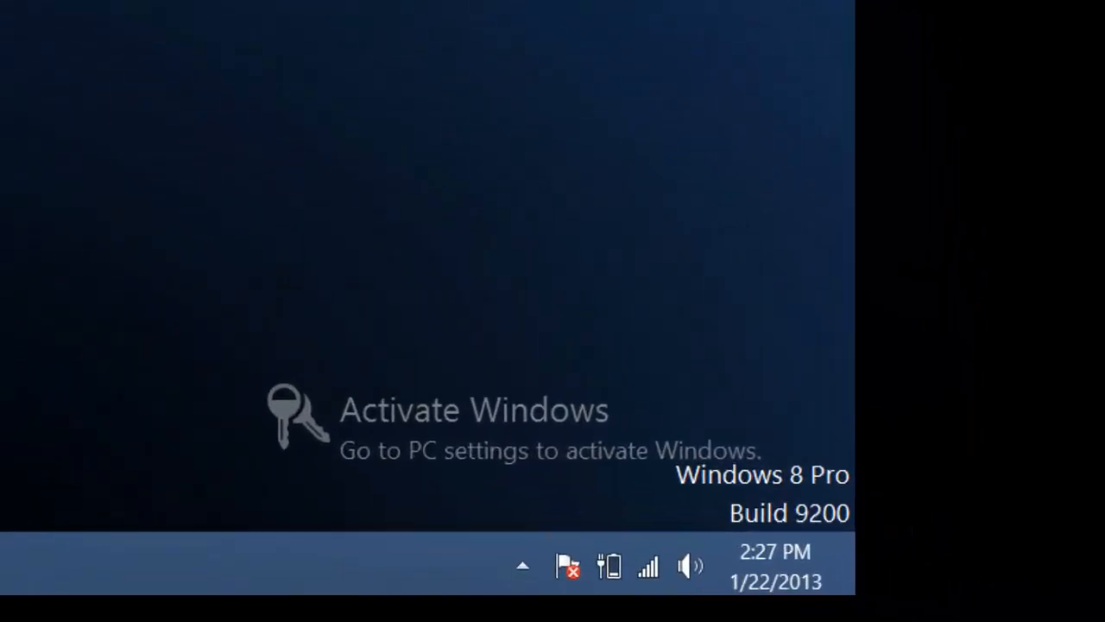
mouse_move(520, 578)
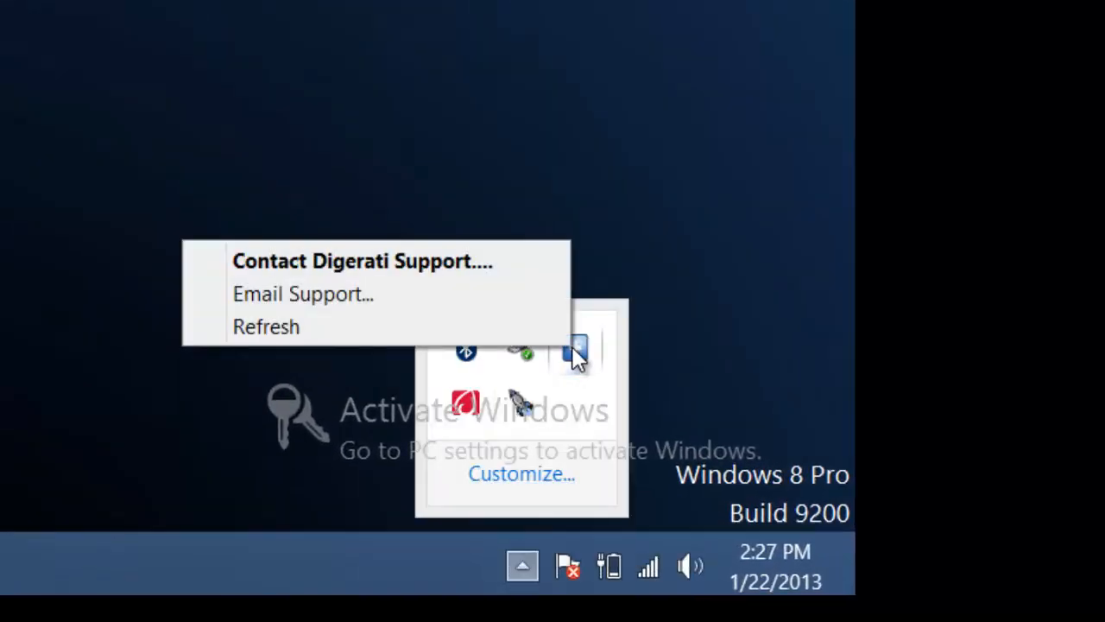
Reach the Digerati Group support page with chat, email, online and phone options
click(362, 261)
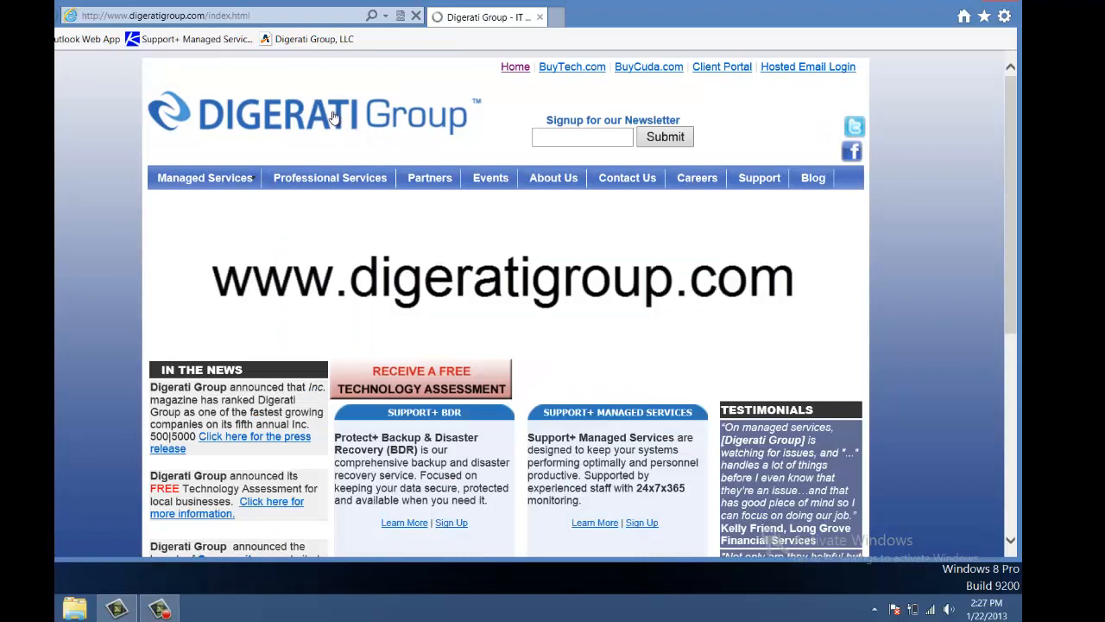
mouse_move(757, 178)
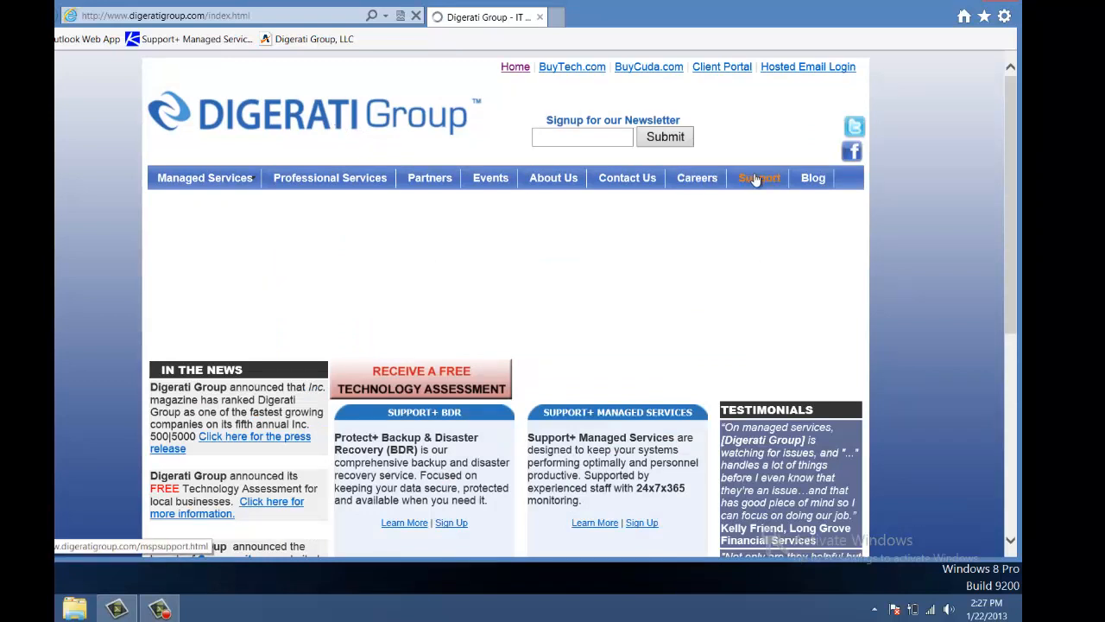
click(759, 178)
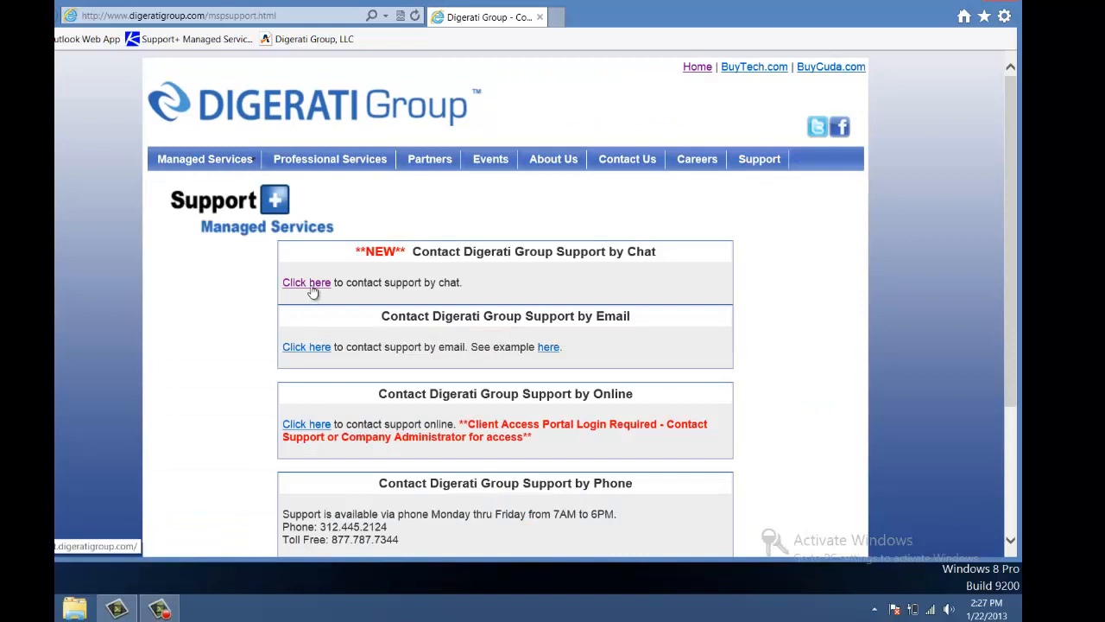
Choose contact by chat and launch the live chat pre-chat survey window
click(306, 282)
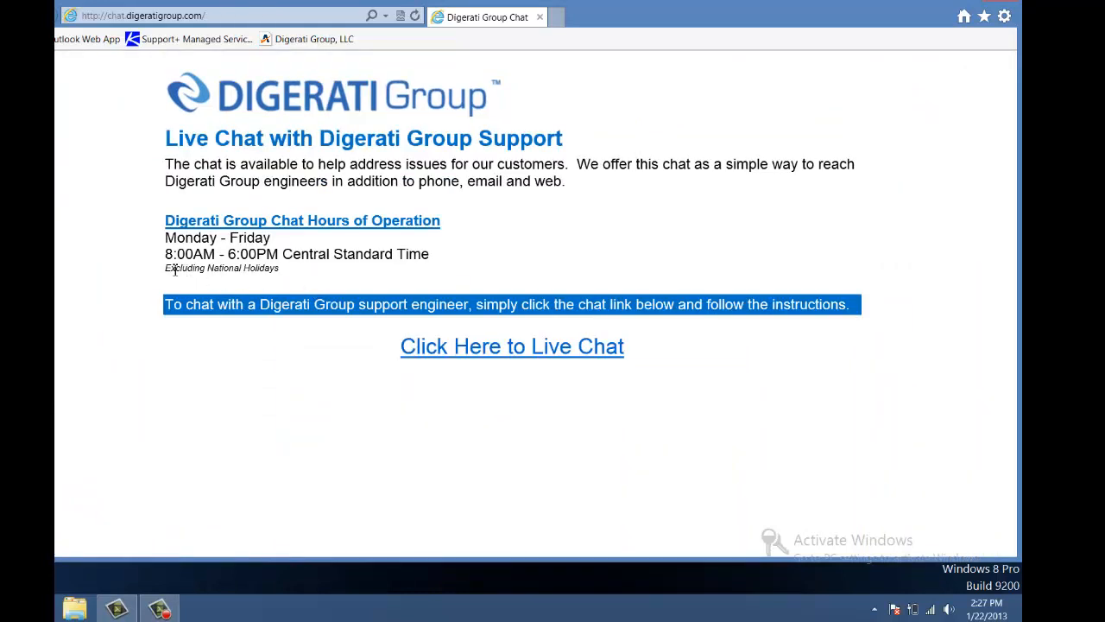
mouse_move(297, 268)
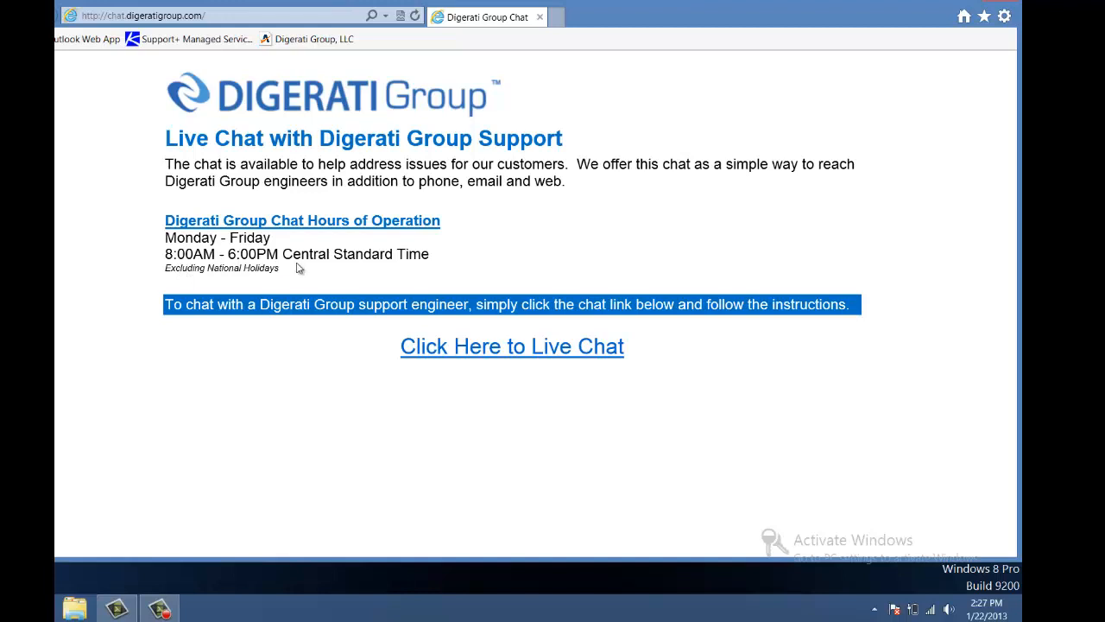
mouse_move(529, 355)
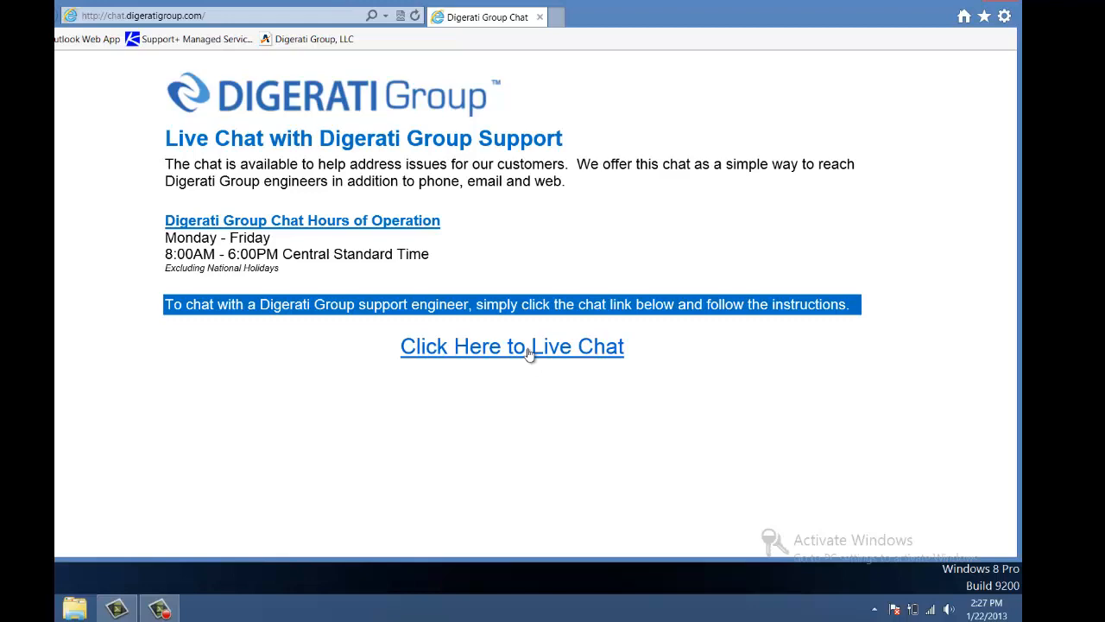
click(511, 346)
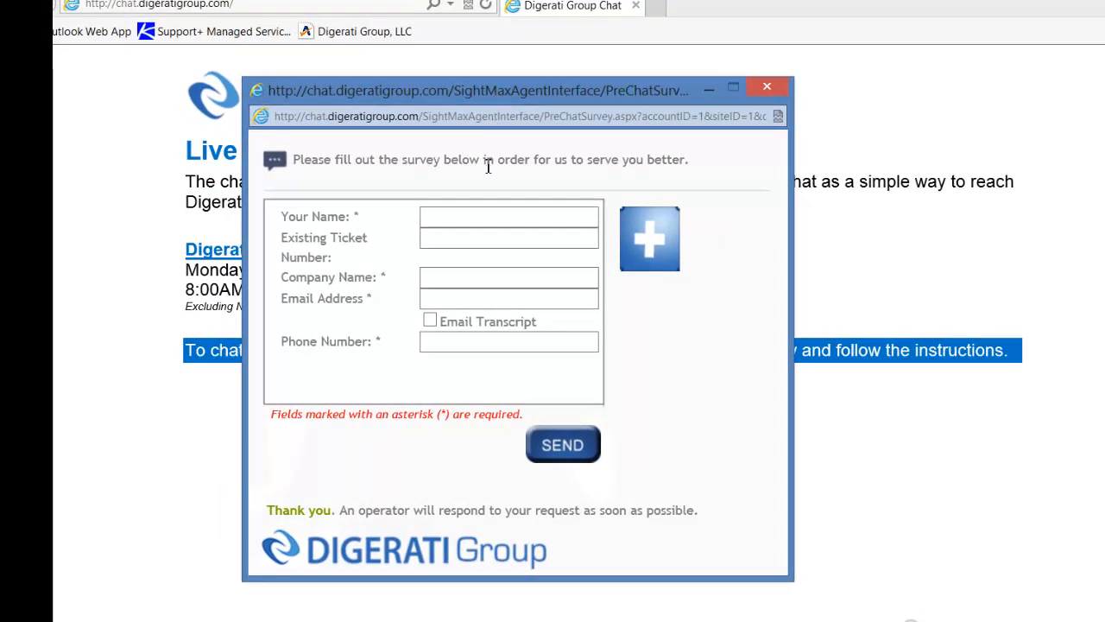
mouse_move(509, 164)
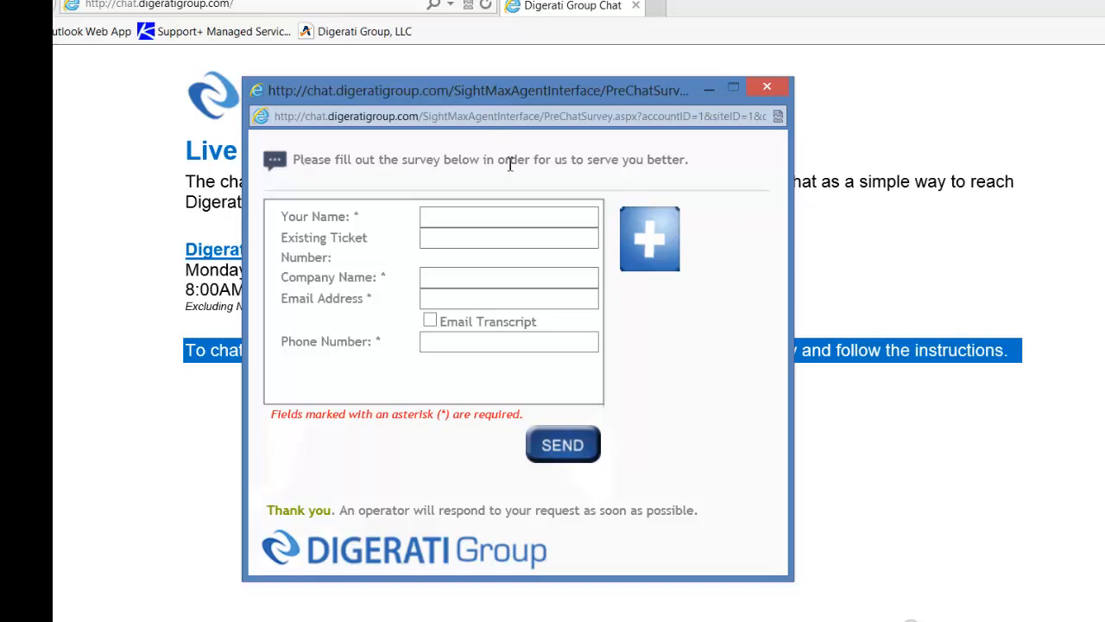
mouse_move(471, 210)
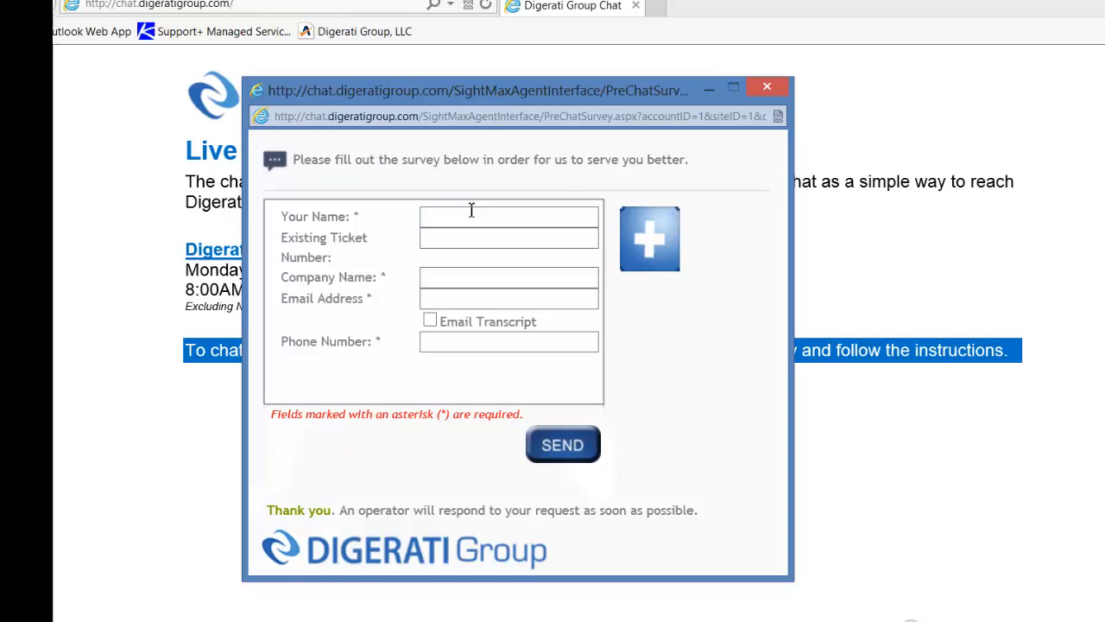
Activate the Your Name field in the pre-chat survey
click(509, 217)
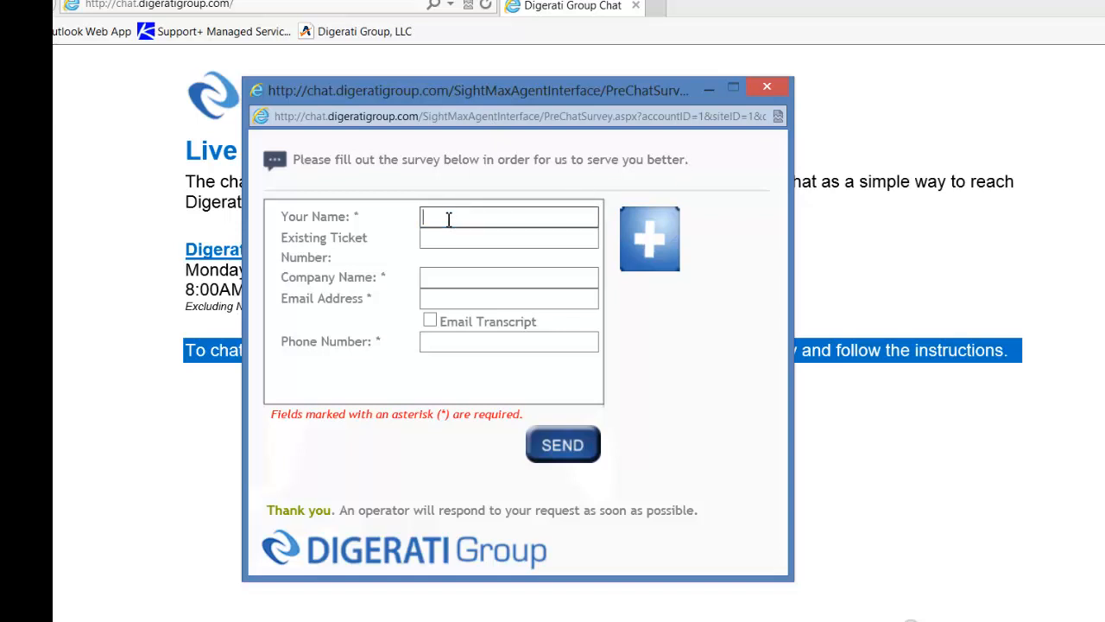
text(John P)
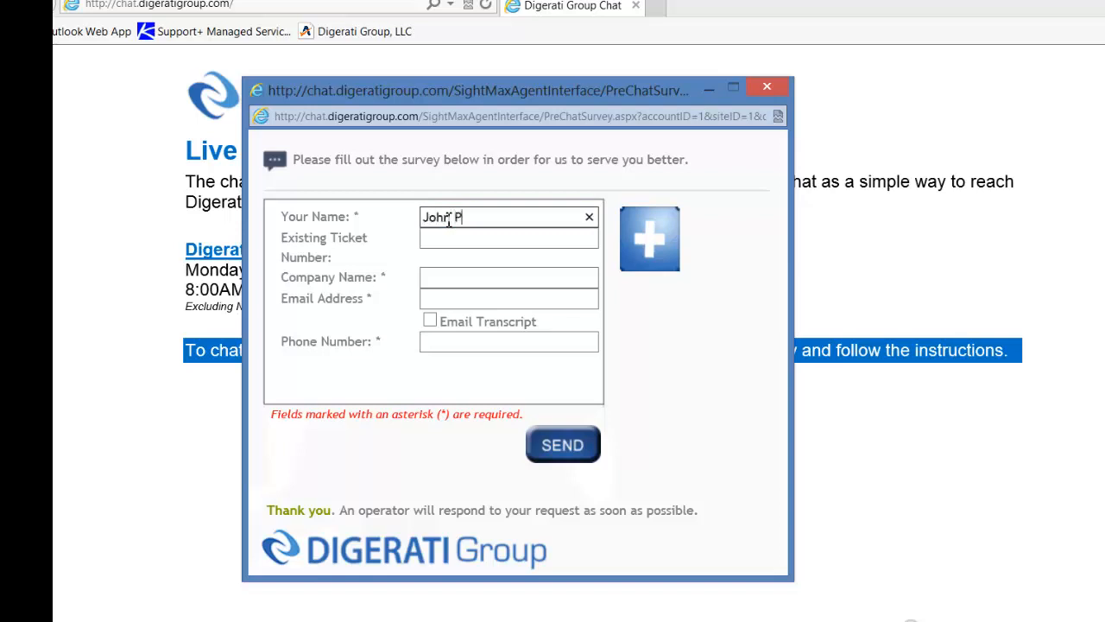
text(ublic)
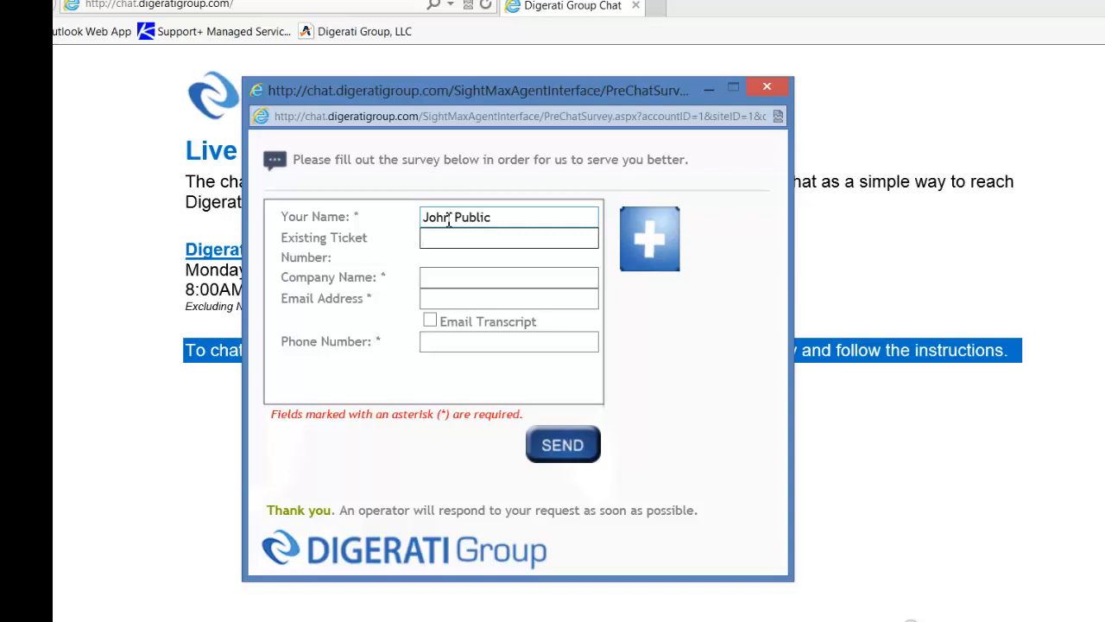
click(508, 276)
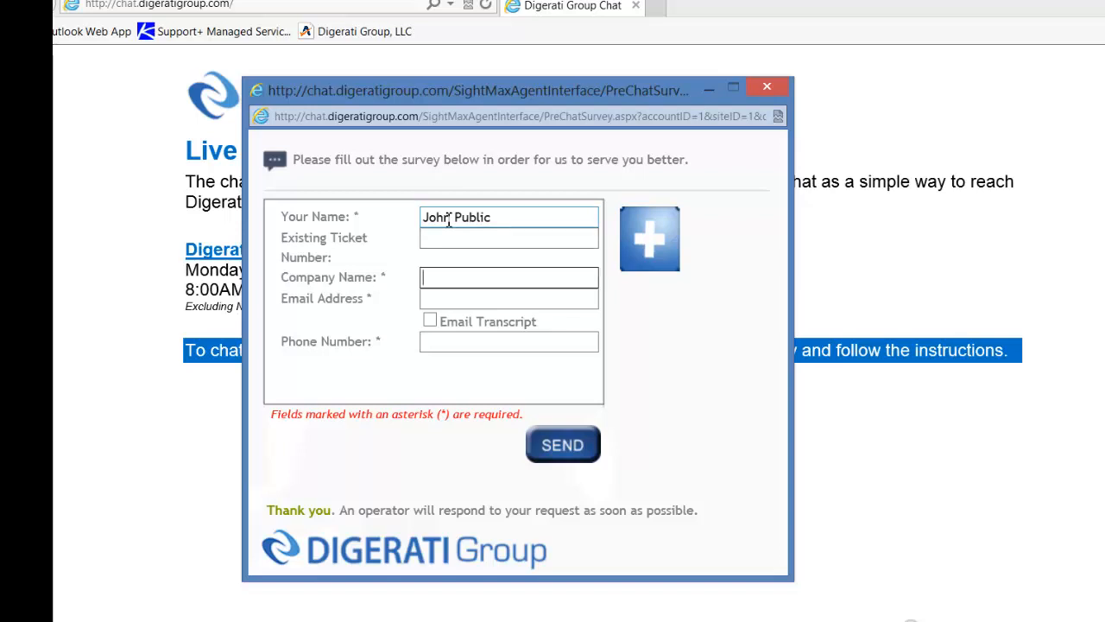
text(Joe's COm)
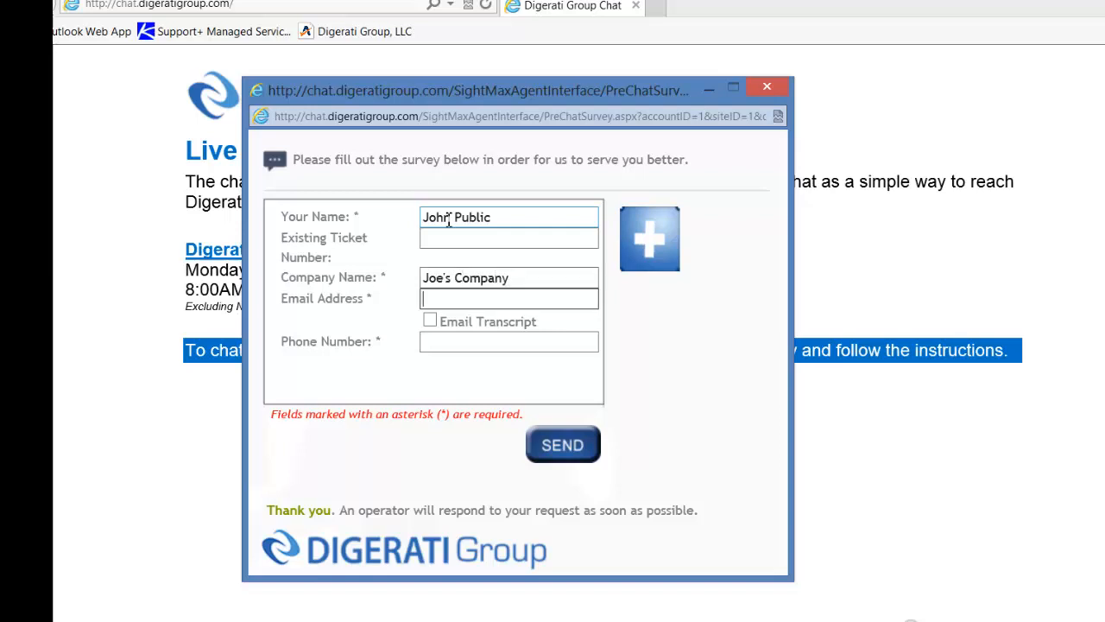
text(joe@)
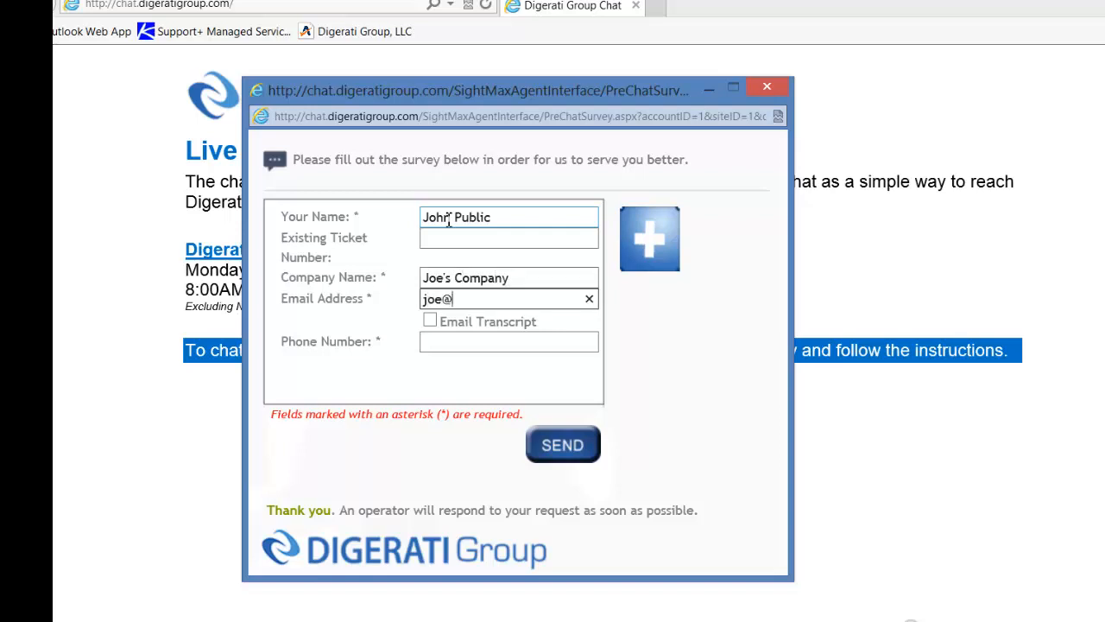
text(joe.com)
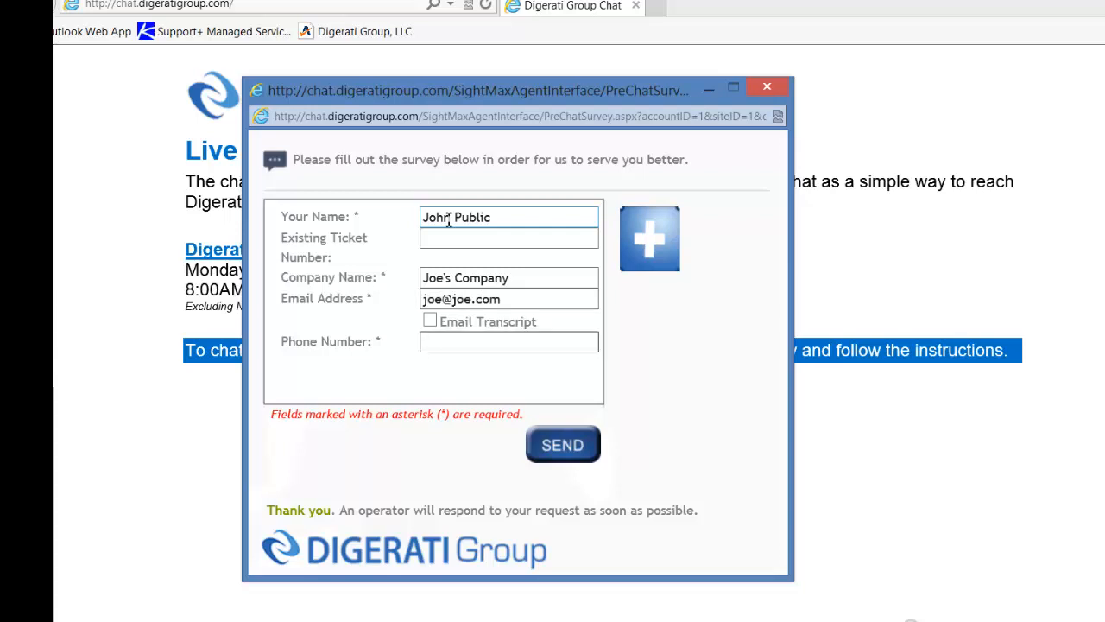
text(555-555-5555)
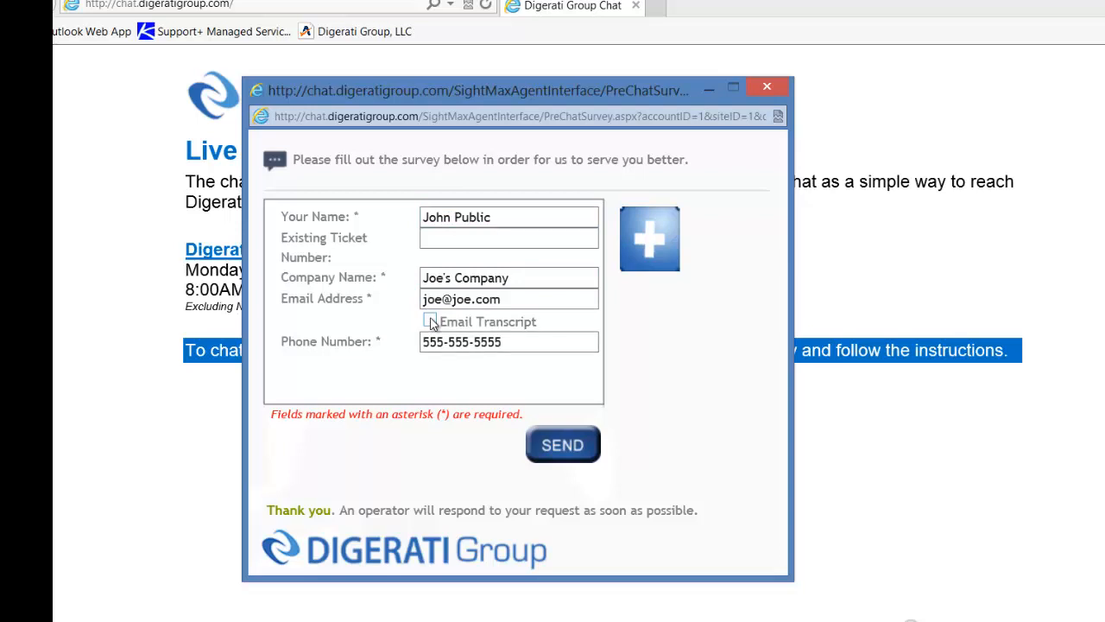
click(562, 443)
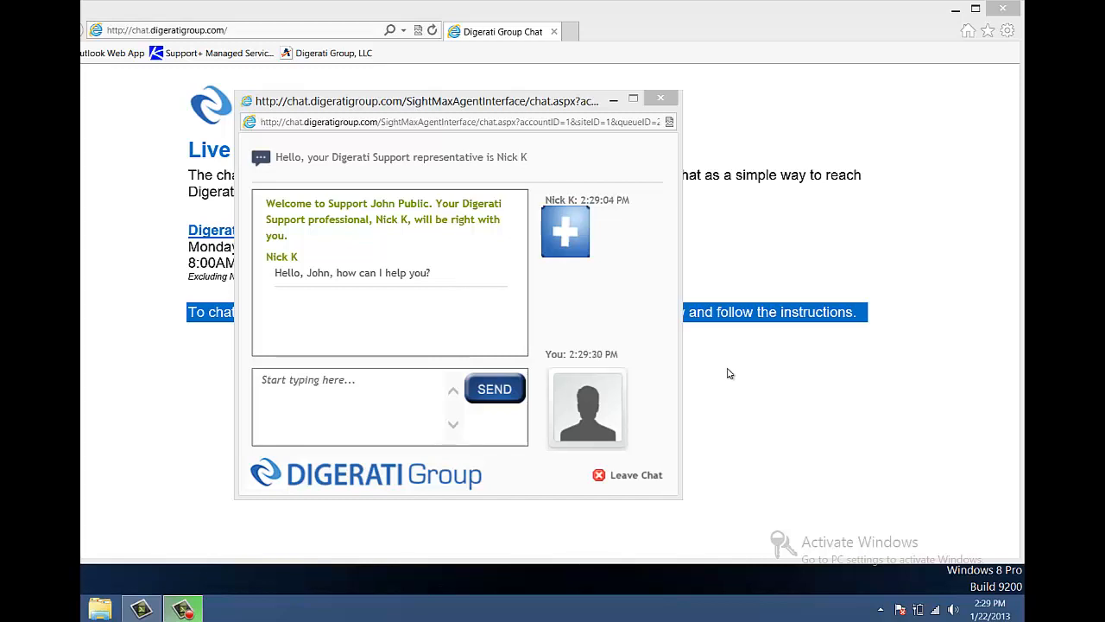
mouse_move(717, 375)
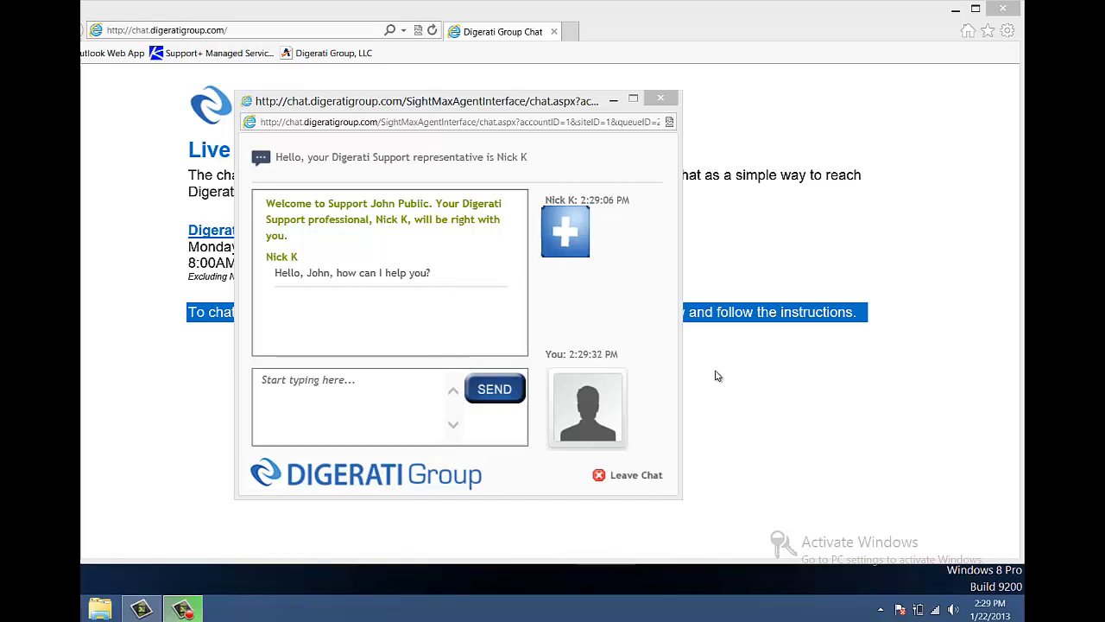
mouse_move(636, 474)
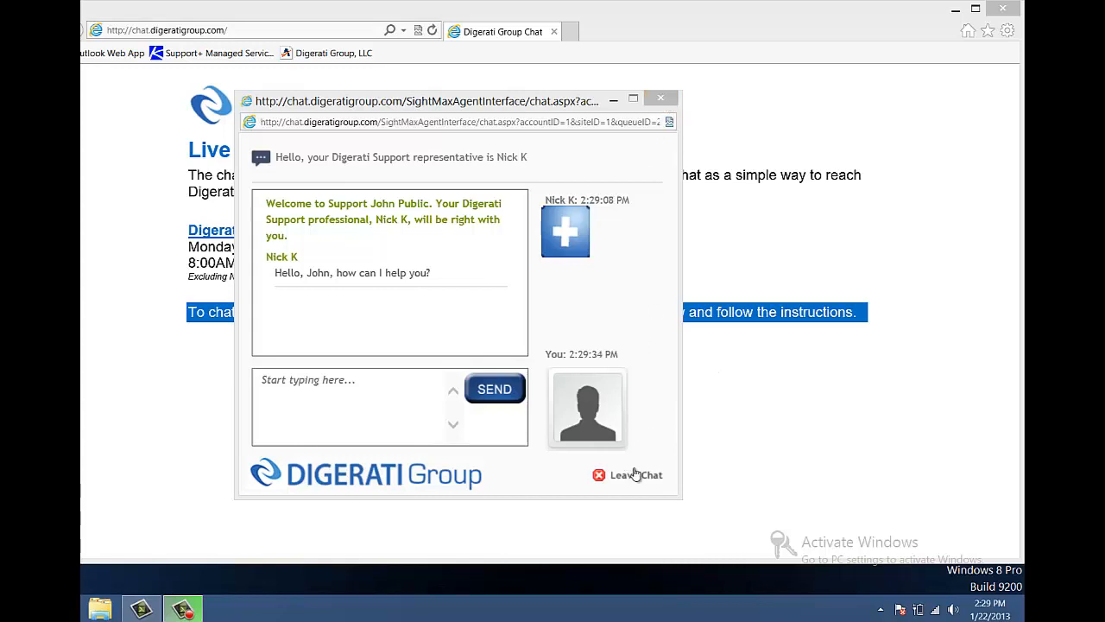